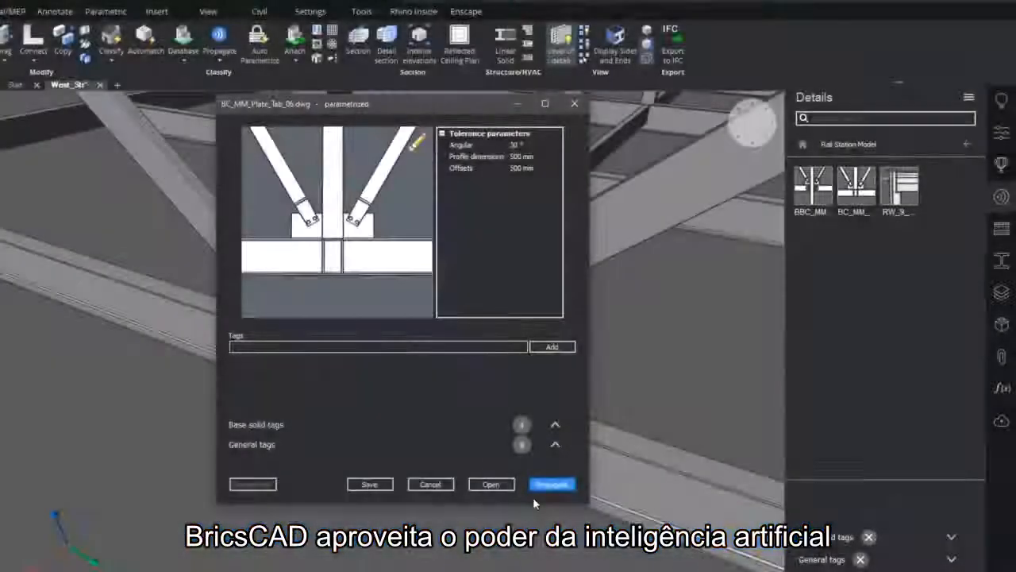
Step: Dismiss the parametric dialog and open sheet A-100 from the BIM Documentation Sheets list
left_click(549, 483)
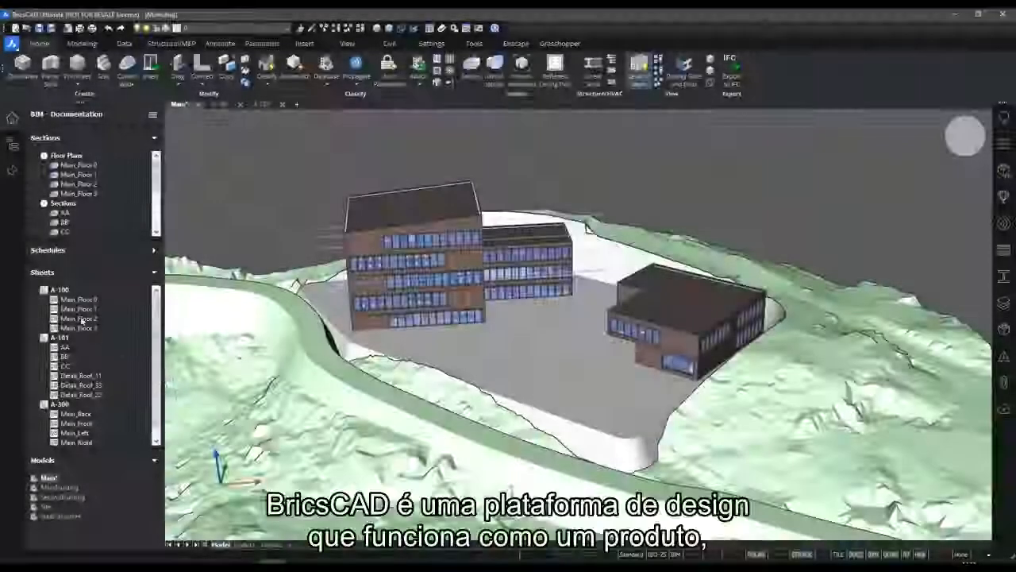
left_click(219, 104)
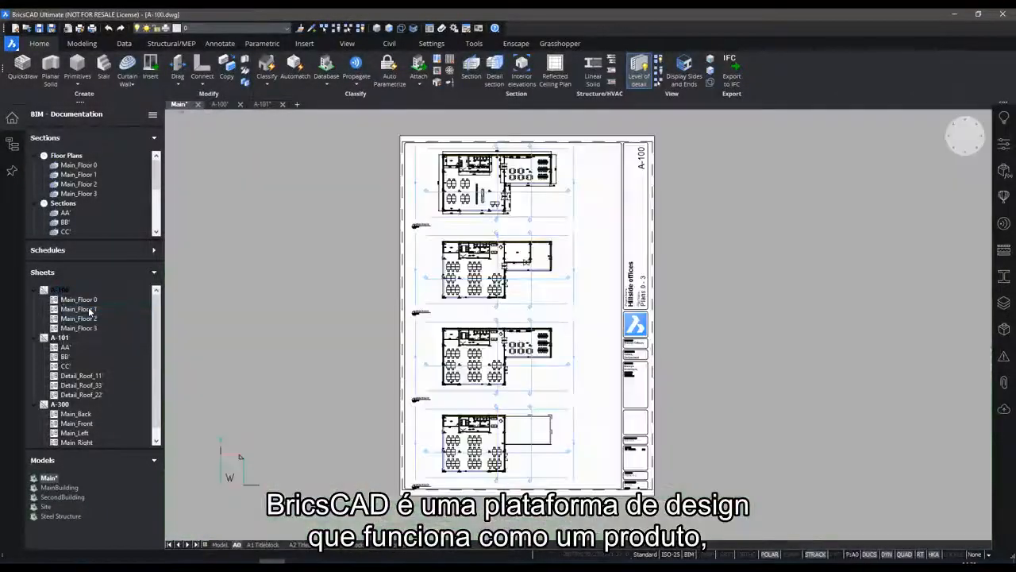